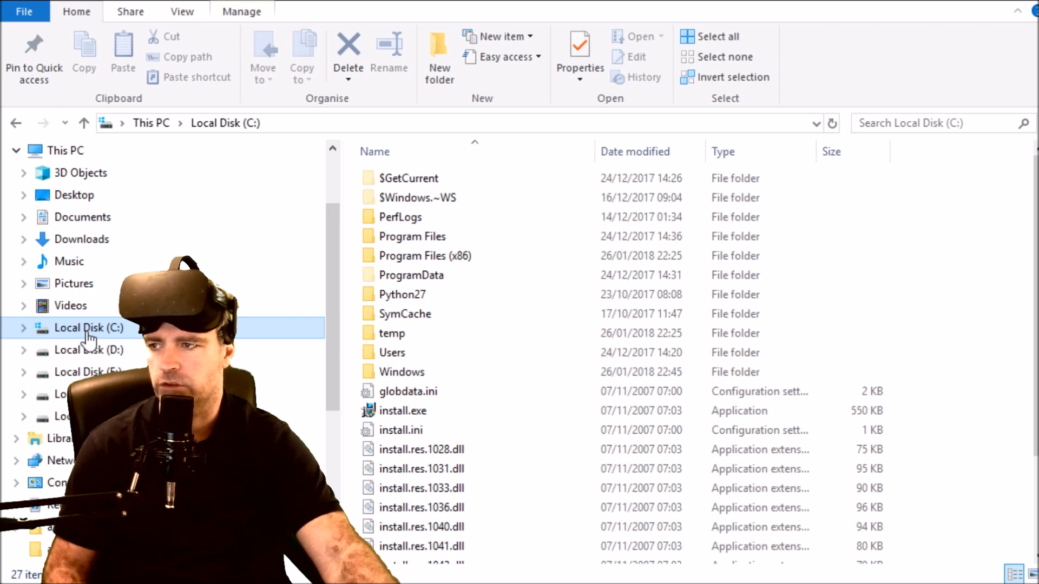
# Navigate from C: through Program Files and Oculus into the Support folder
pyautogui.doubleClick(412, 236)
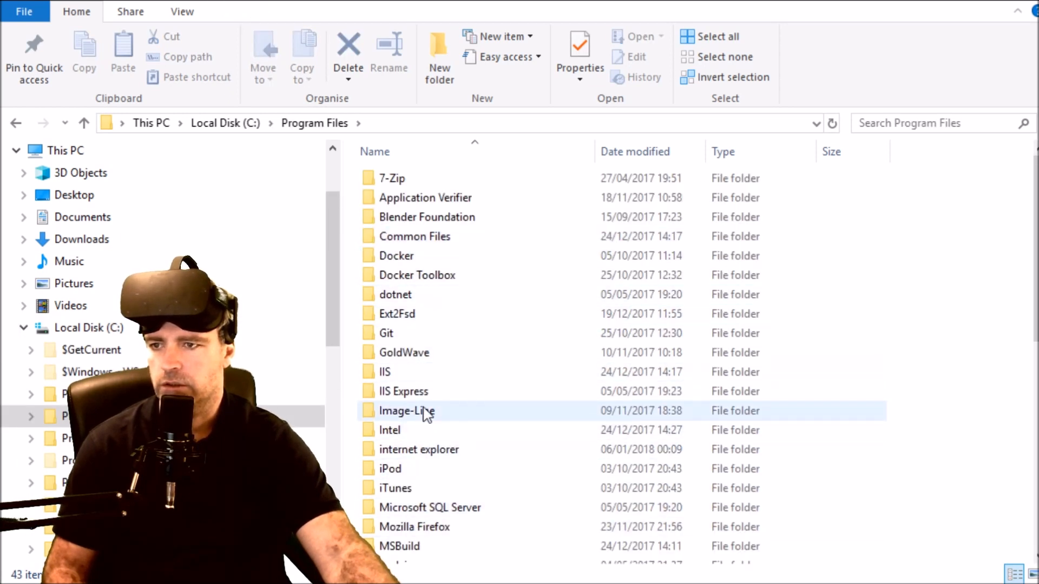
pyautogui.scroll(-3)
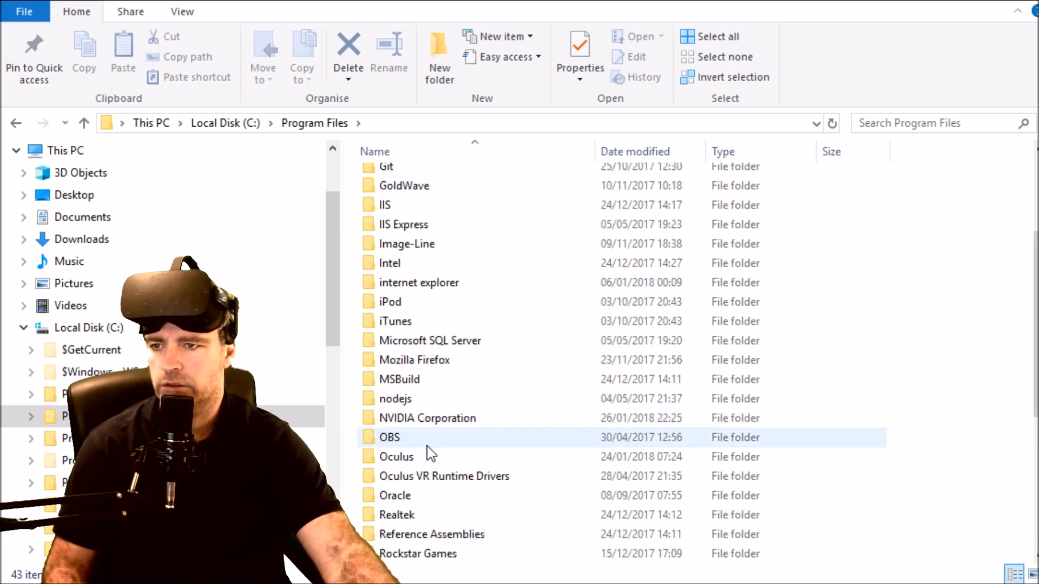
pyautogui.doubleClick(396, 457)
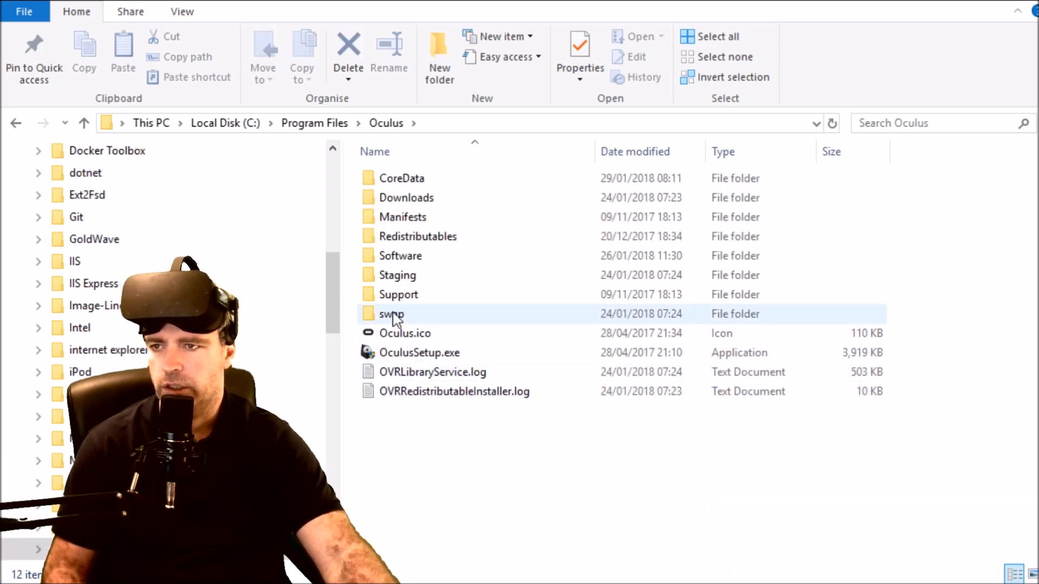
pyautogui.doubleClick(400, 295)
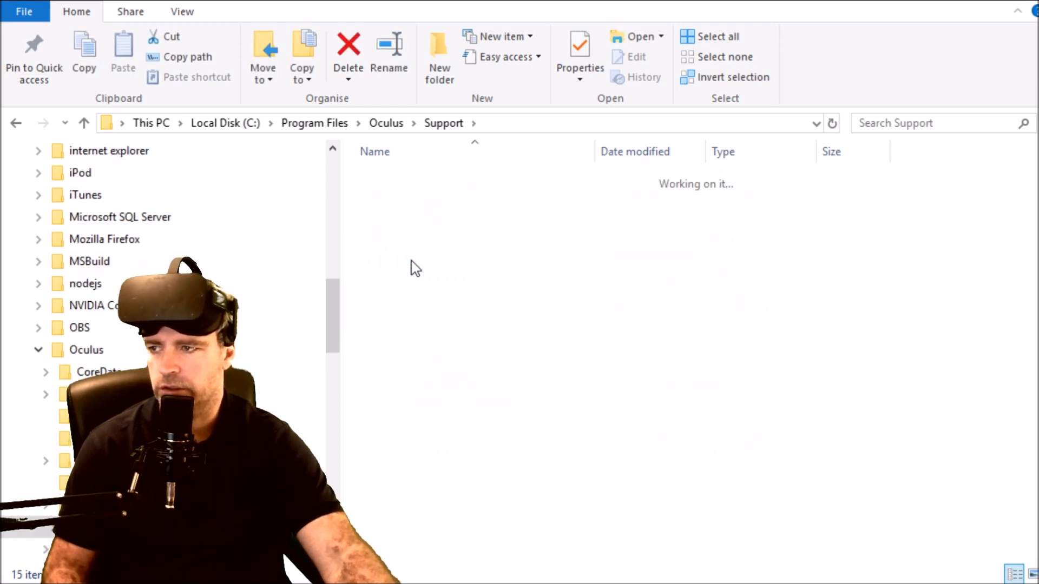
# Launch OculusMirror.exe from oculus-diagnostics and maximize the Oculus Mirror window
pyautogui.click(437, 314)
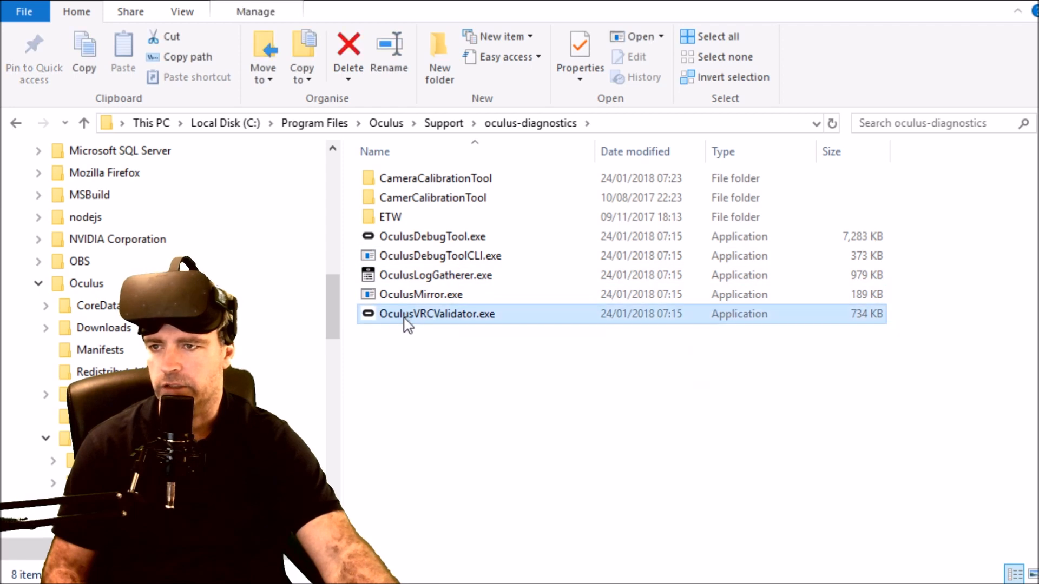
pyautogui.click(421, 294)
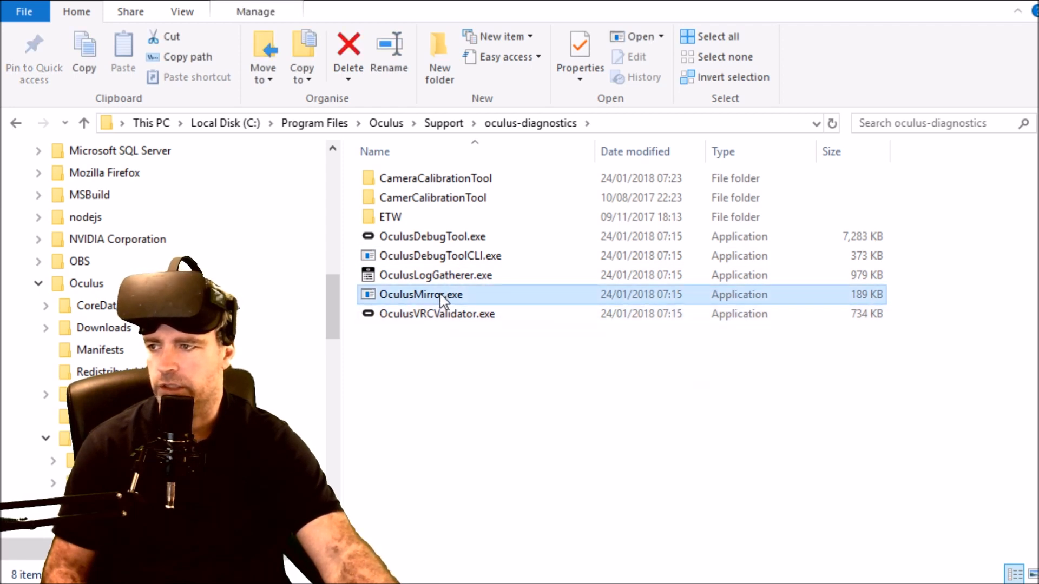
pyautogui.moveTo(414, 303)
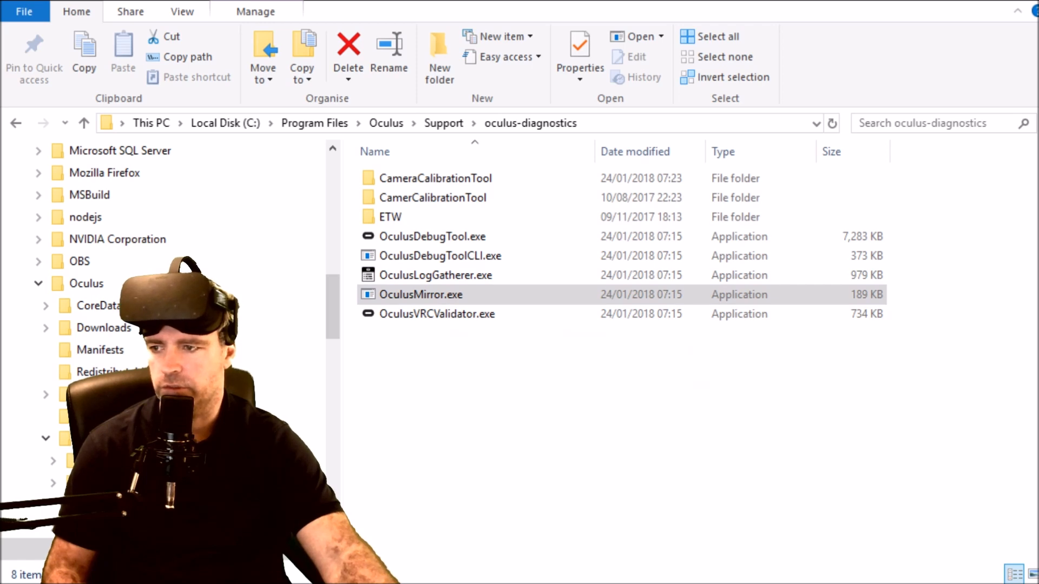
pyautogui.doubleClick(420, 295)
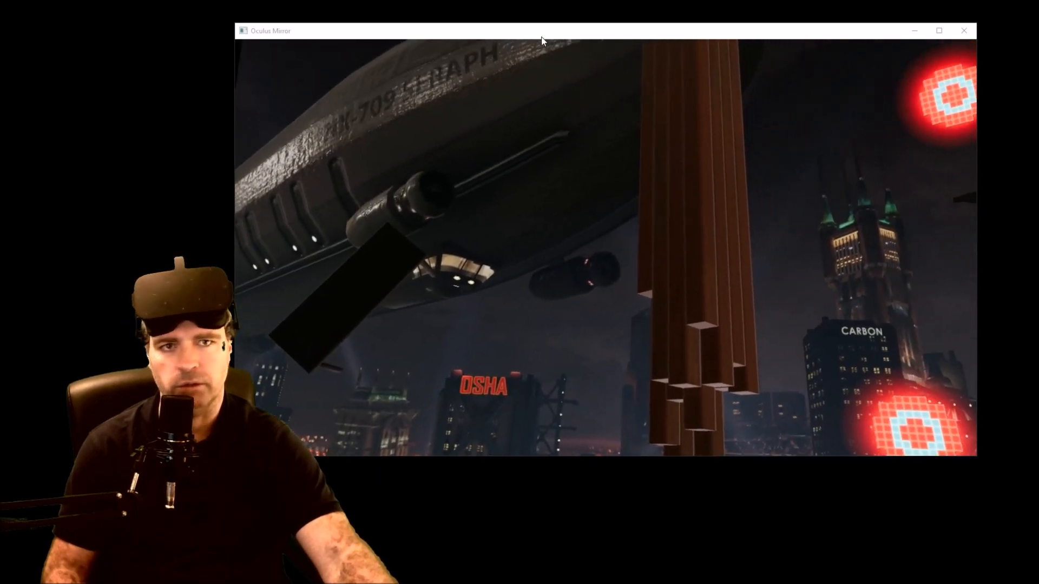
pyautogui.click(938, 31)
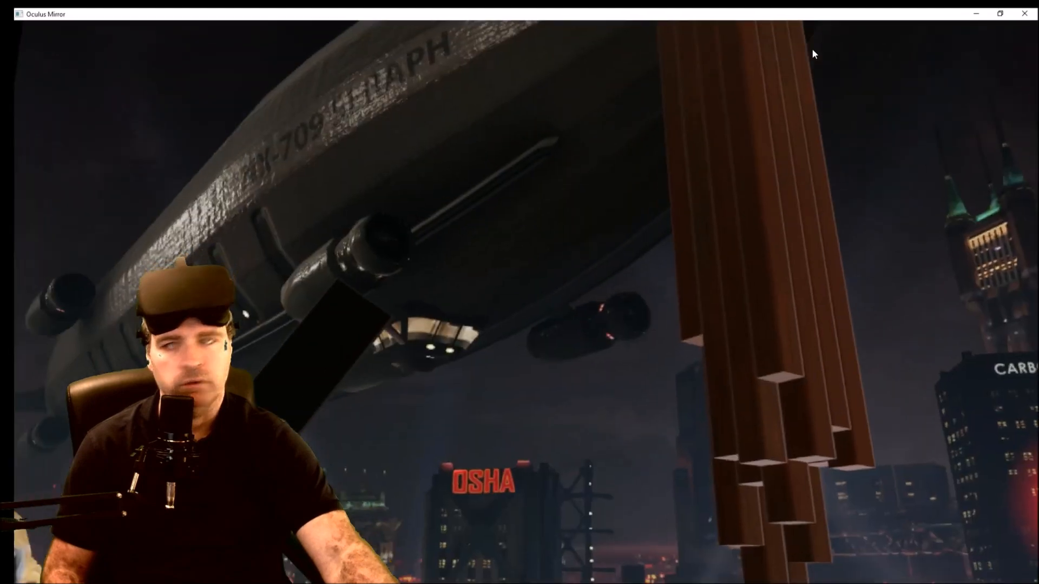